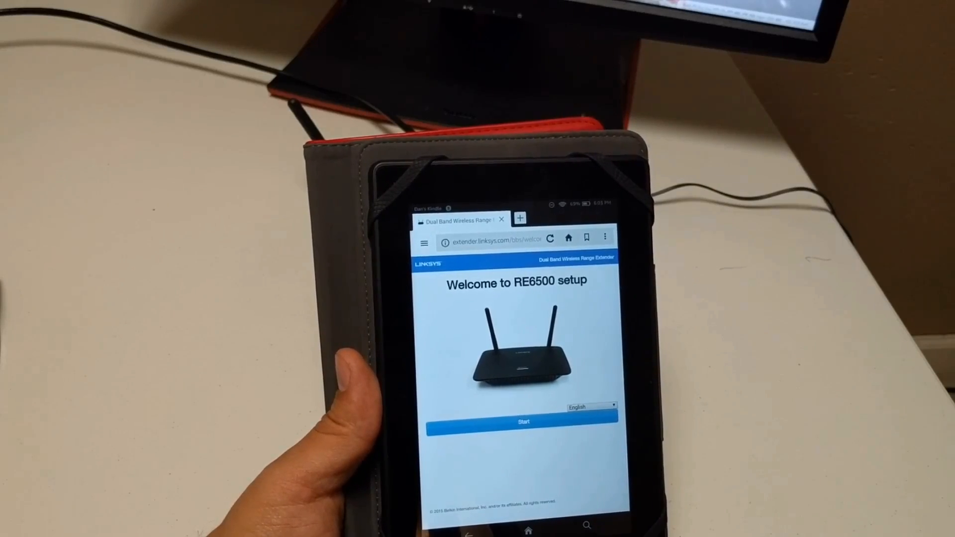
Step: Begin the RE6500 setup from the welcome page and agree to the license
click(525, 422)
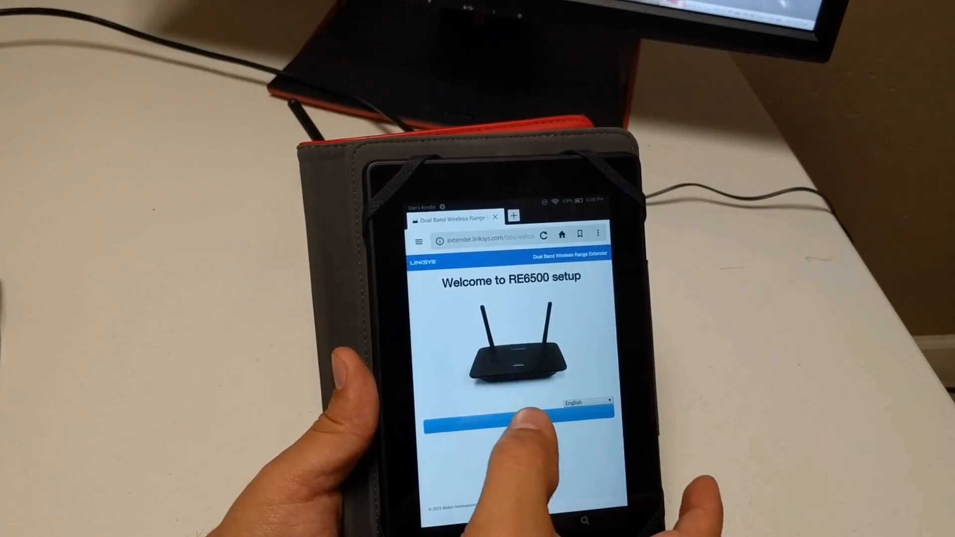
click(520, 419)
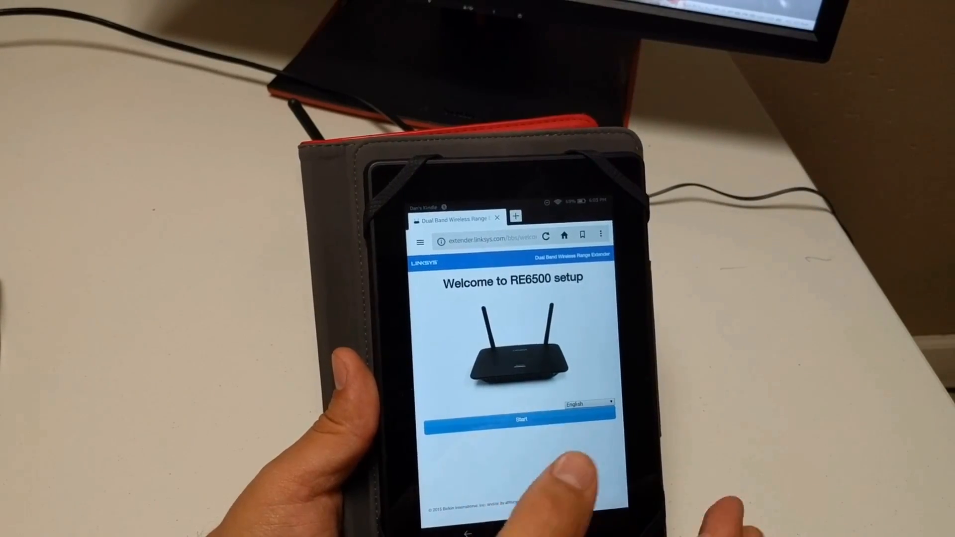
click(520, 418)
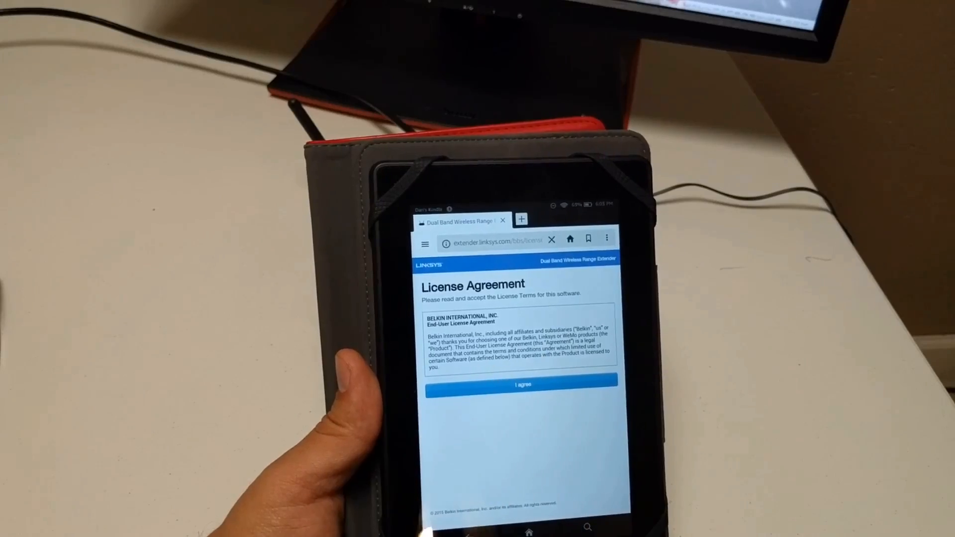
click(522, 384)
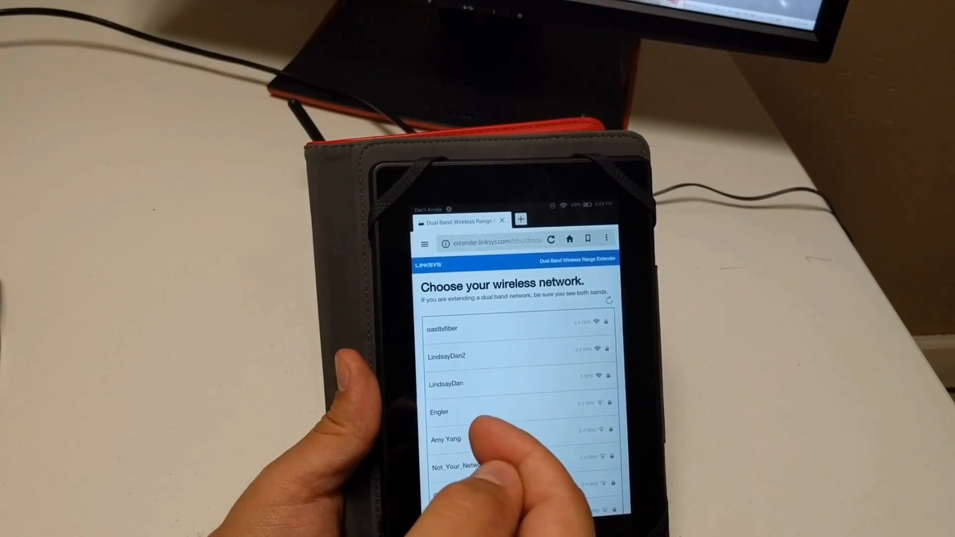
Step: Choose the home network from the list so its password page appears
scroll(down, 3)
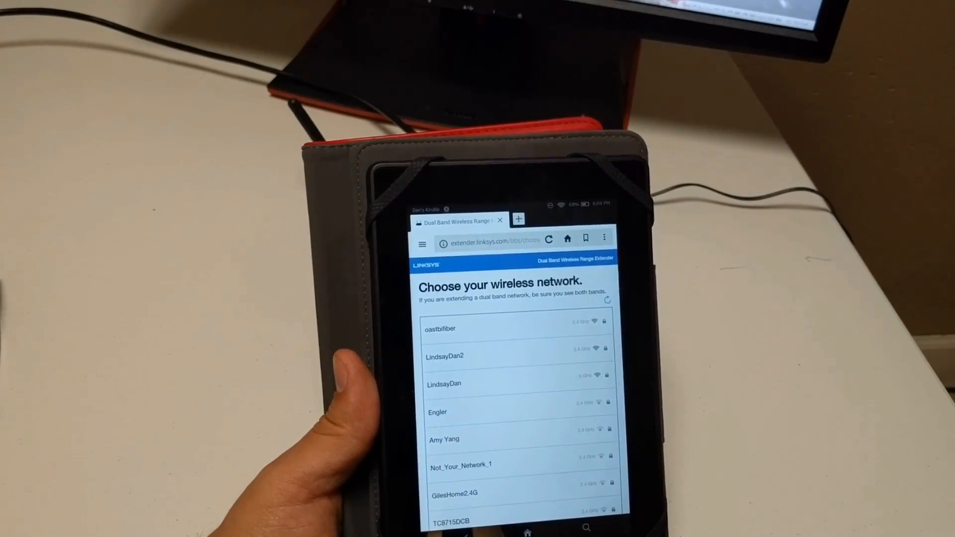
click(444, 384)
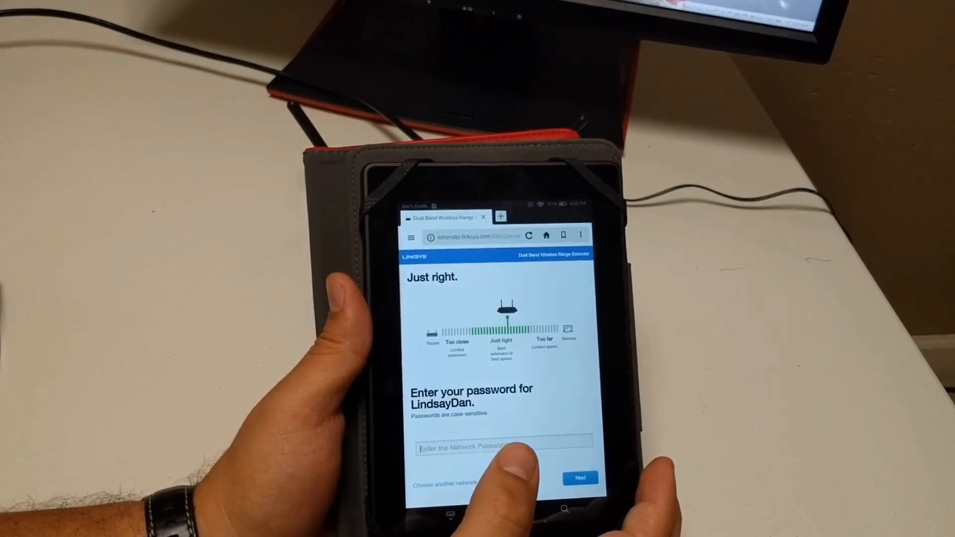
Step: Activate the network password field to enter the Wi-Fi password
click(579, 478)
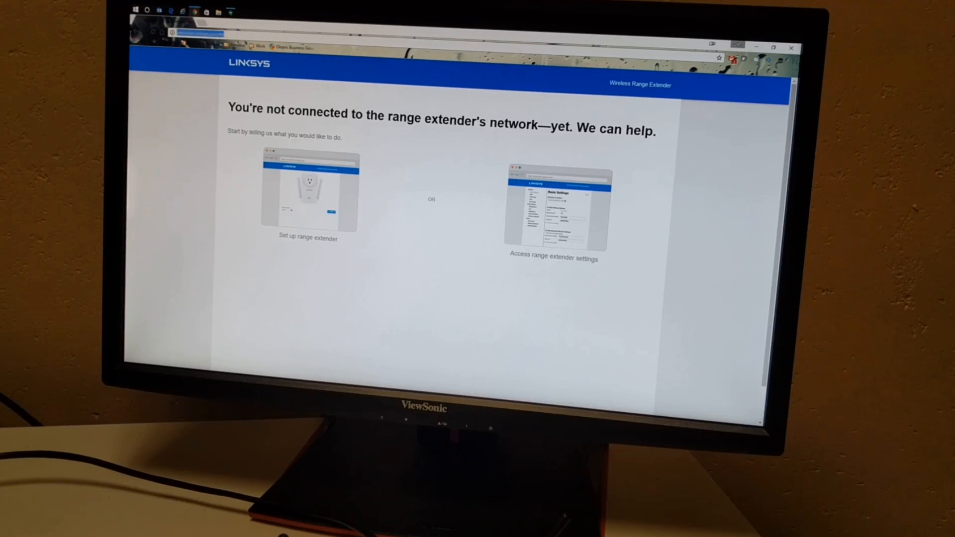
Step: Start entering a new web address in Chrome's address bar
click(201, 33)
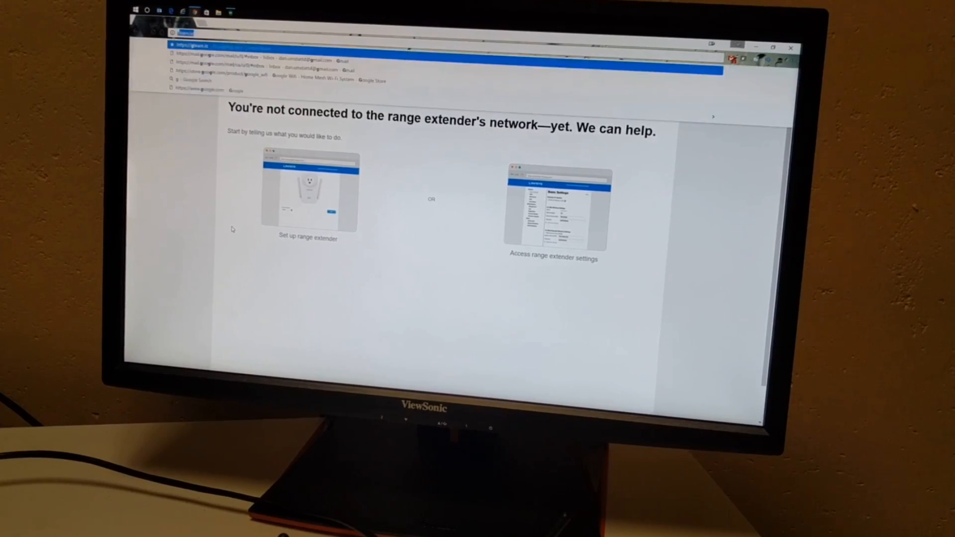